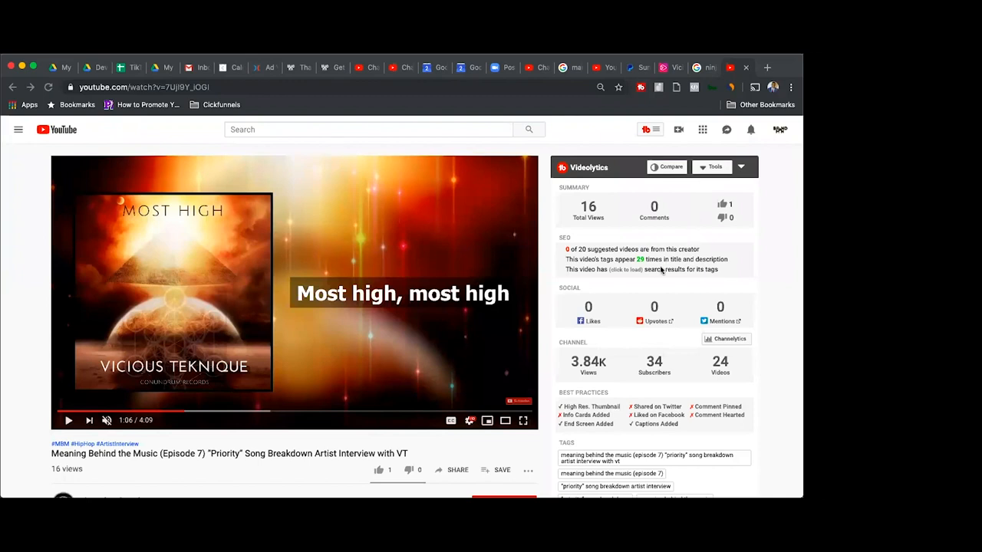
mouse_move(657, 296)
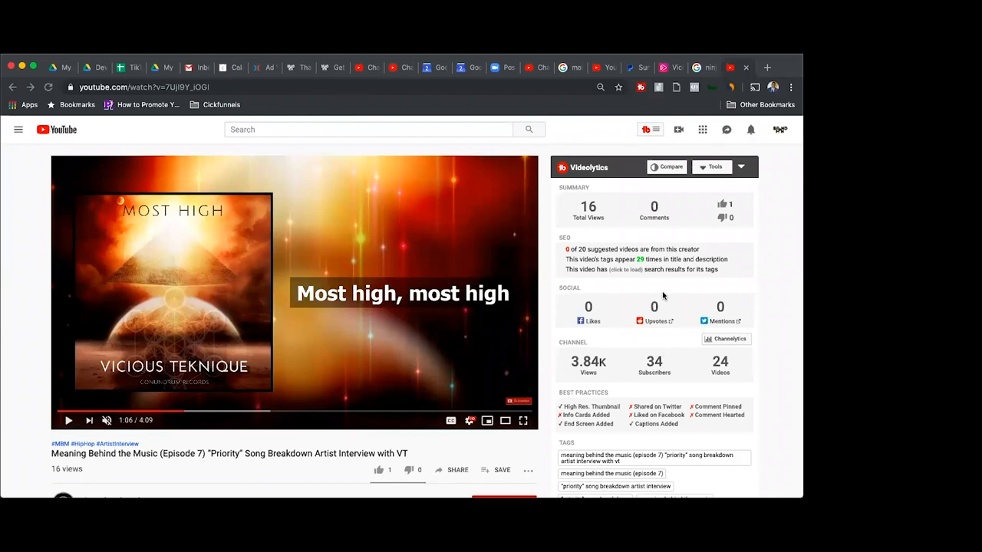
mouse_move(654, 304)
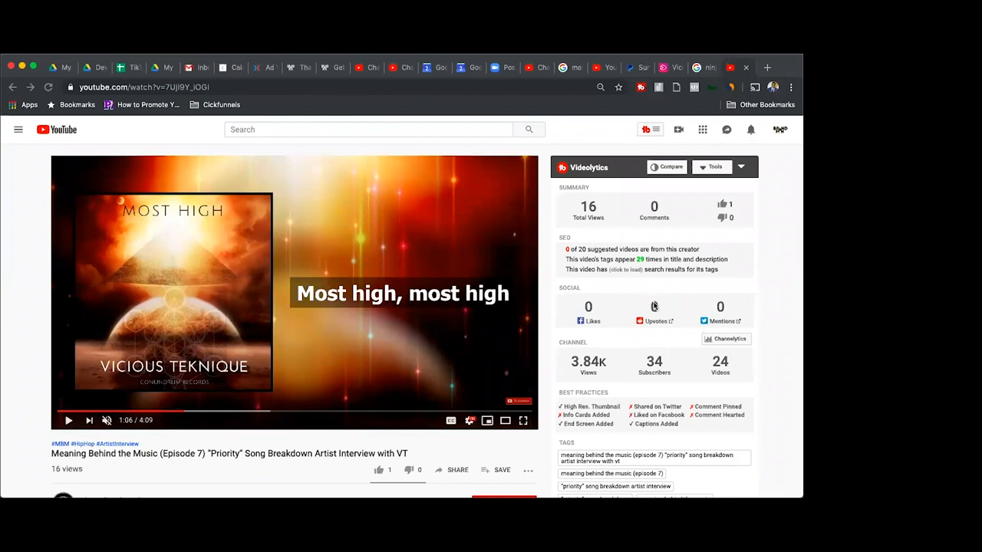